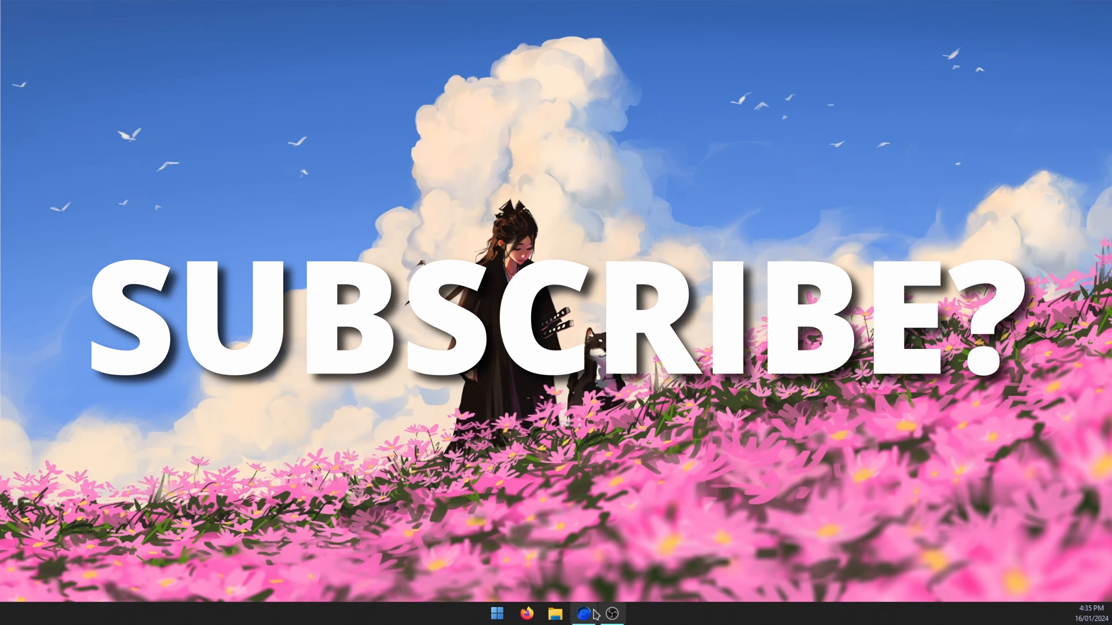
# Open Microsoft Edge on the krea.ai home page
pyautogui.click(583, 613)
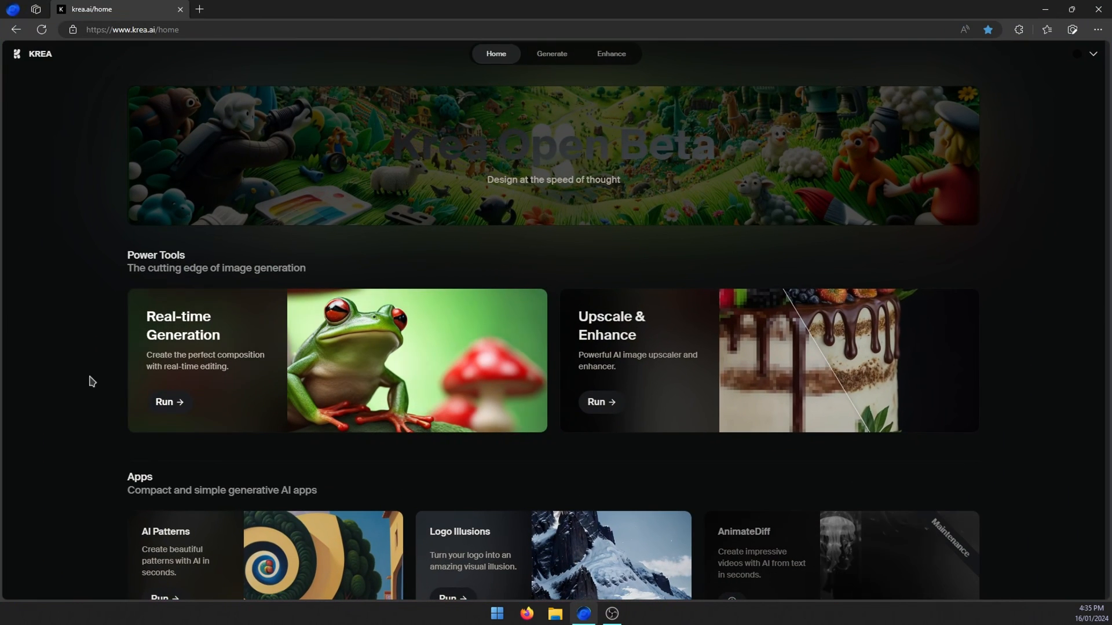
pyautogui.moveTo(654, 350)
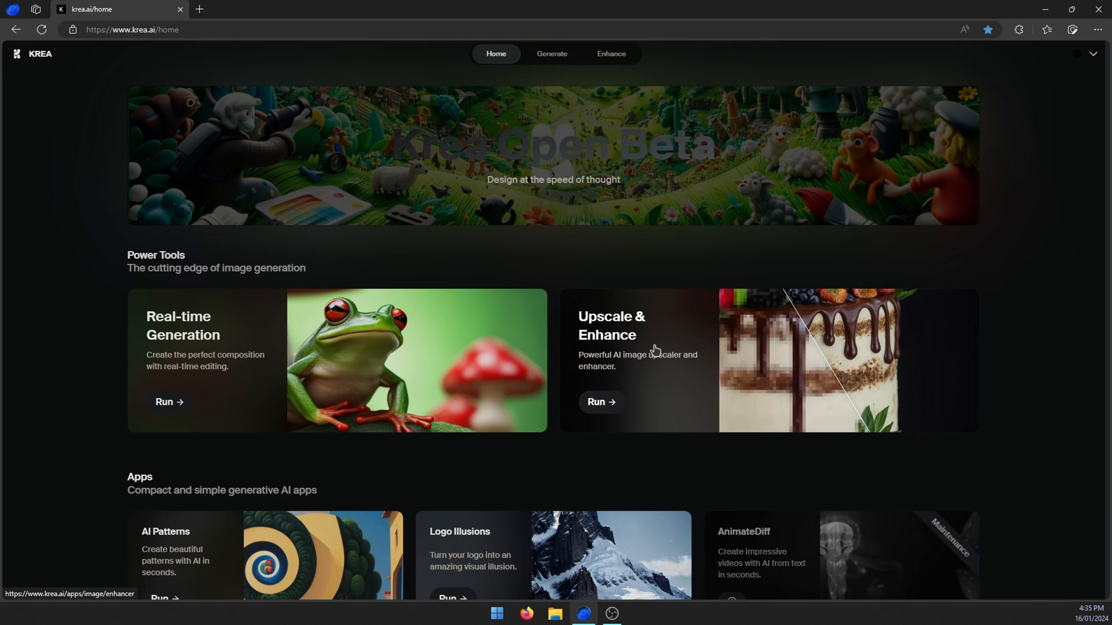
pyautogui.moveTo(199, 337)
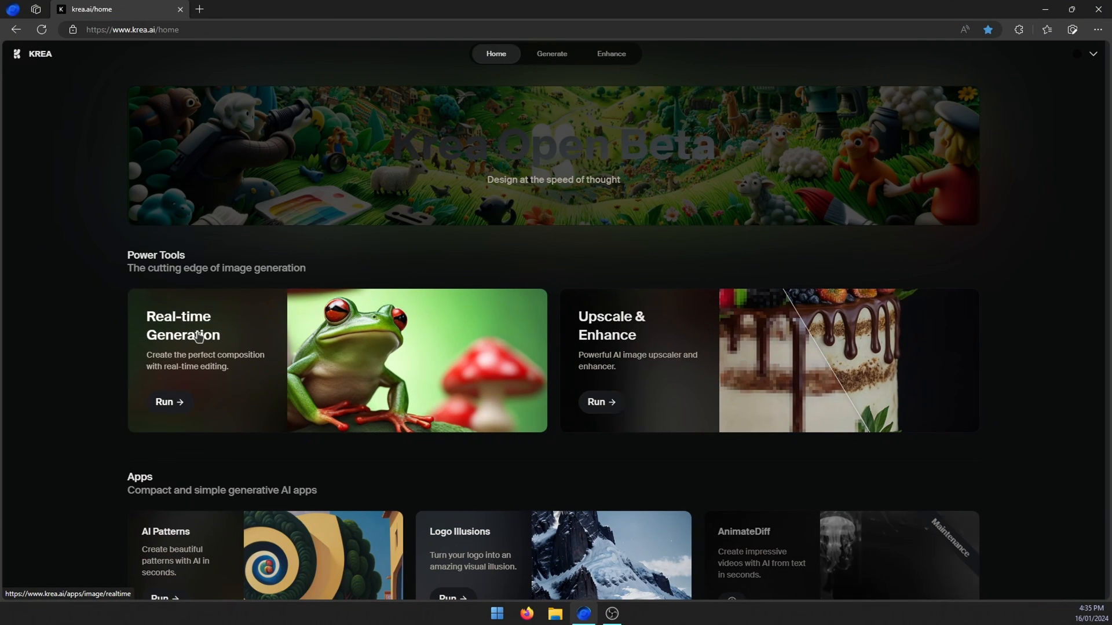
pyautogui.moveTo(673, 344)
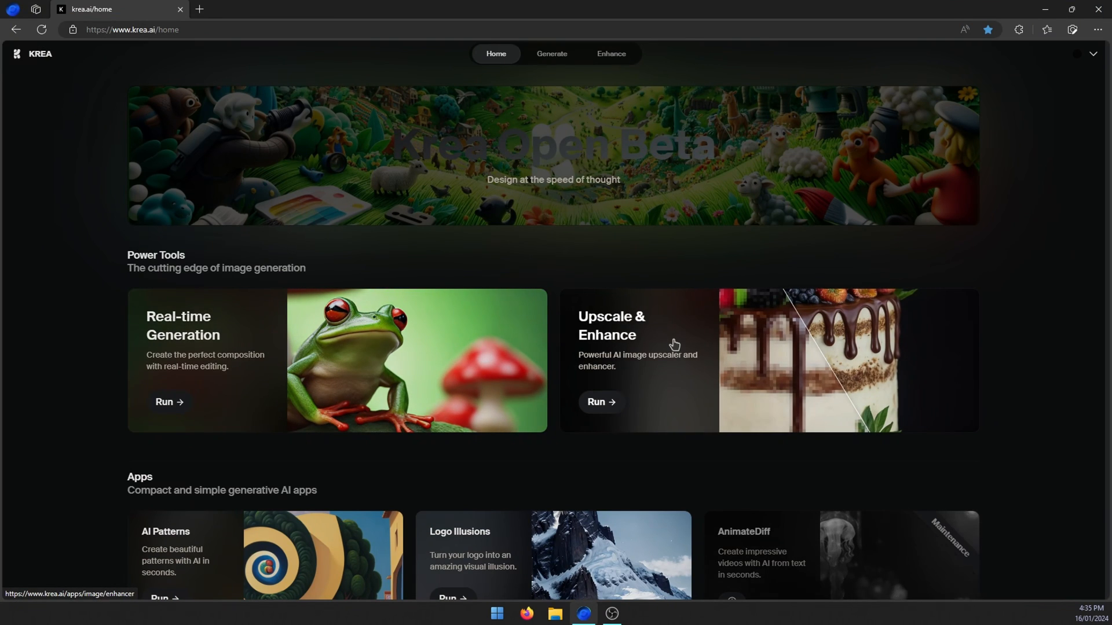
# Open Upscale & Enhance and view the lemon, frog and blonde portrait enhancements
pyautogui.click(596, 402)
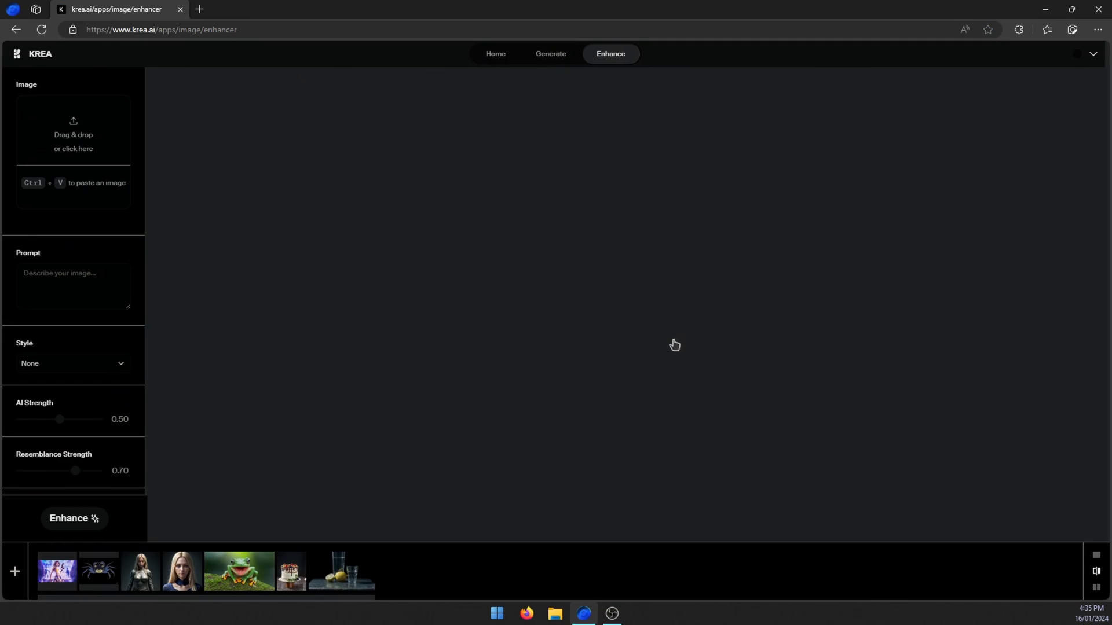
pyautogui.moveTo(229, 212)
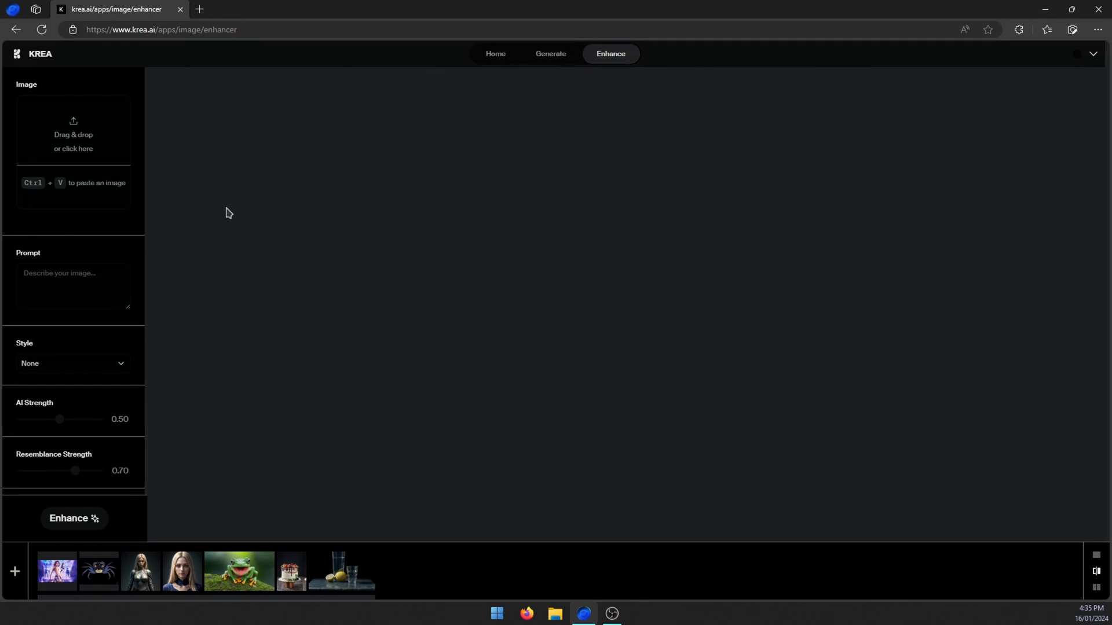
pyautogui.click(341, 571)
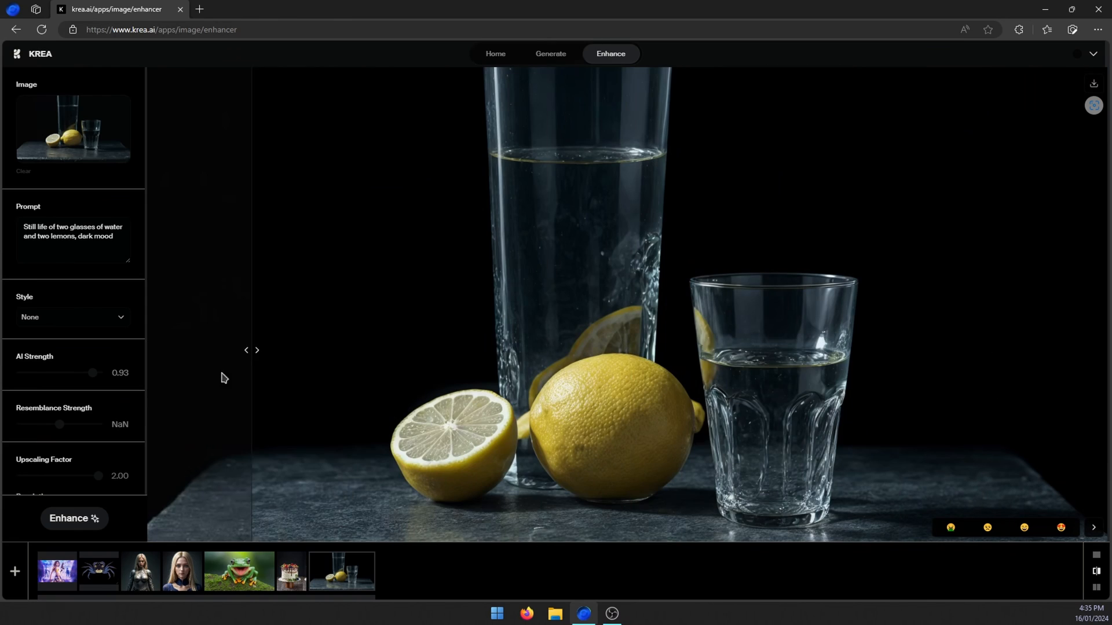
pyautogui.click(239, 571)
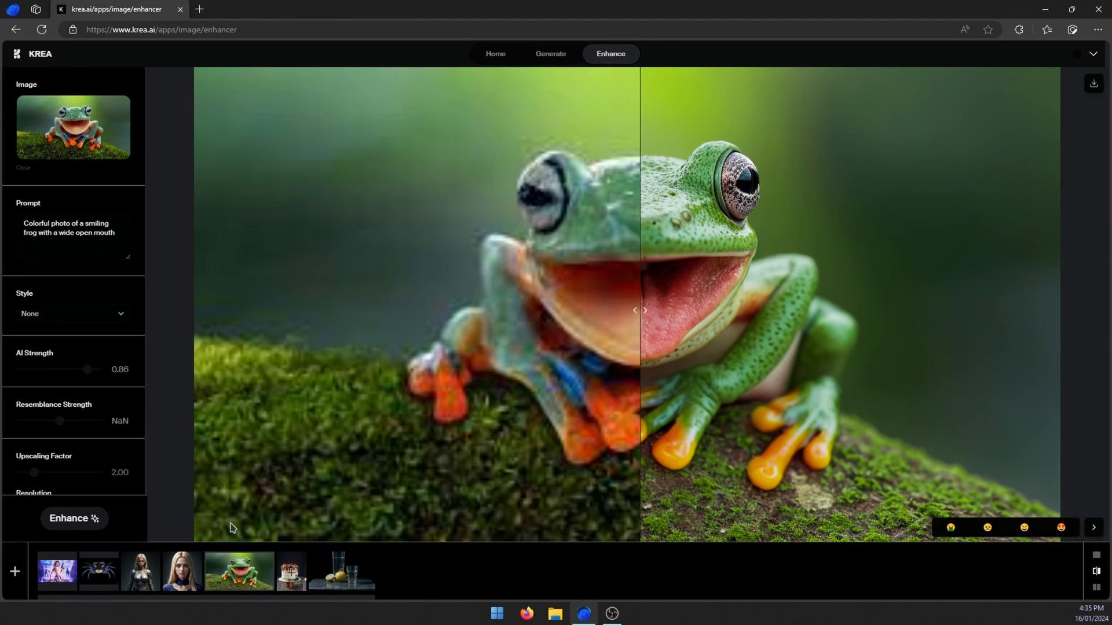
pyautogui.click(183, 571)
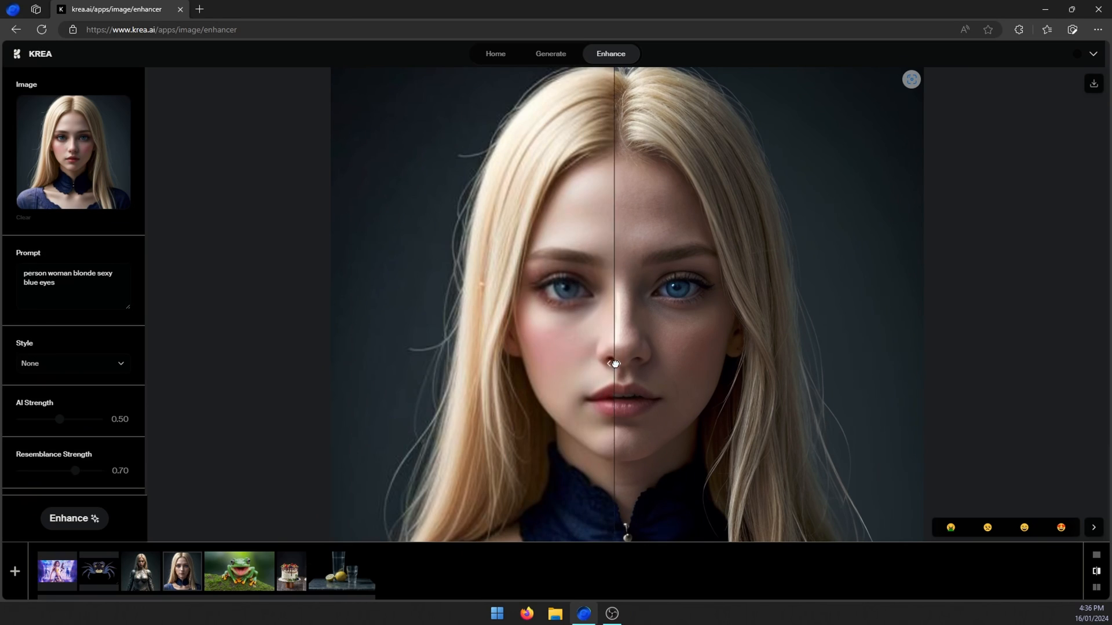
# View the armored woman, blue crab and Final Fantasy enhancements, then upload downloadedImage (2).png
pyautogui.click(139, 571)
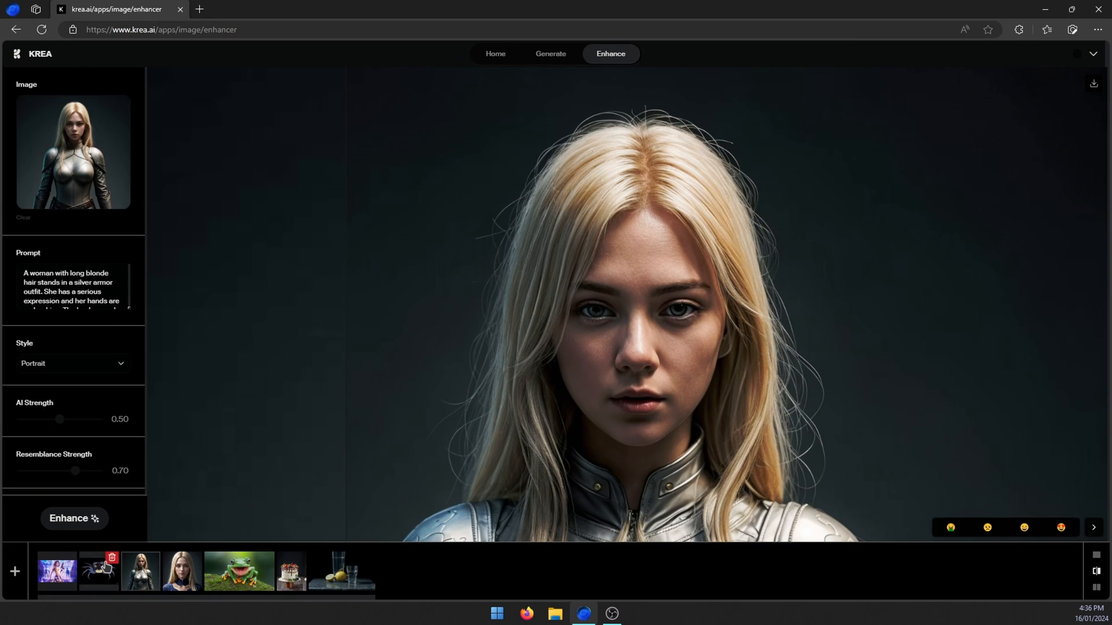
pyautogui.click(97, 571)
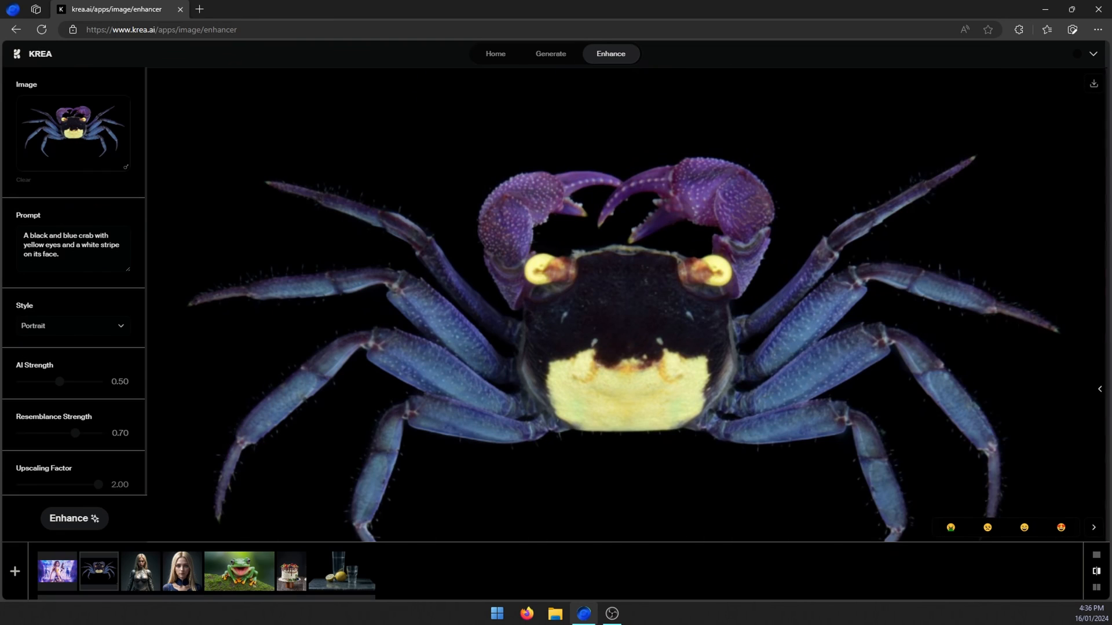
pyautogui.click(56, 571)
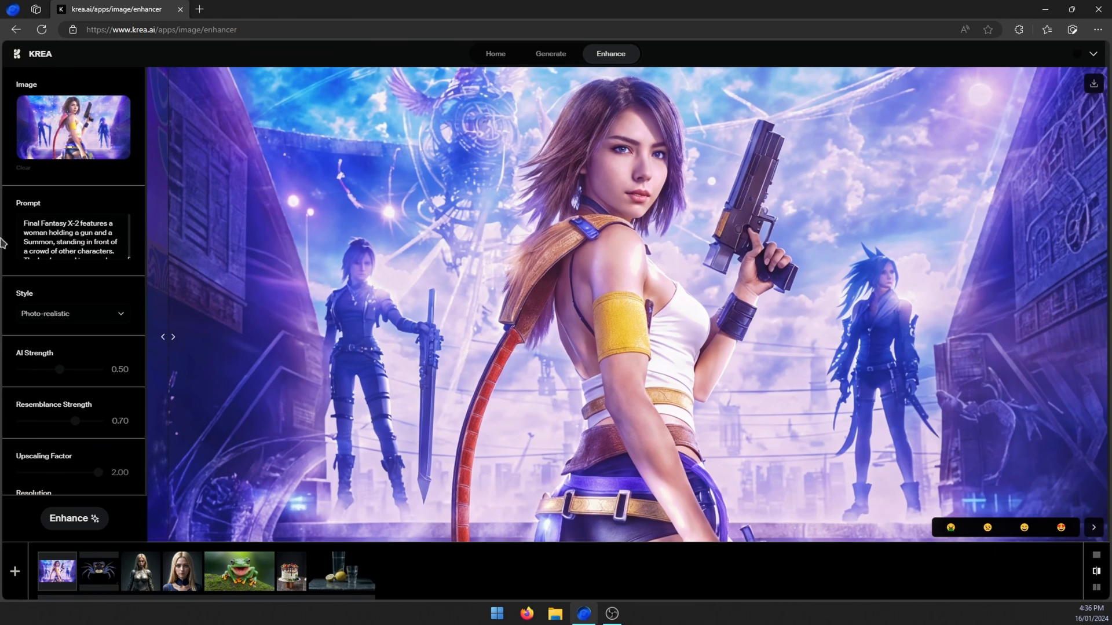
pyautogui.moveTo(80, 161)
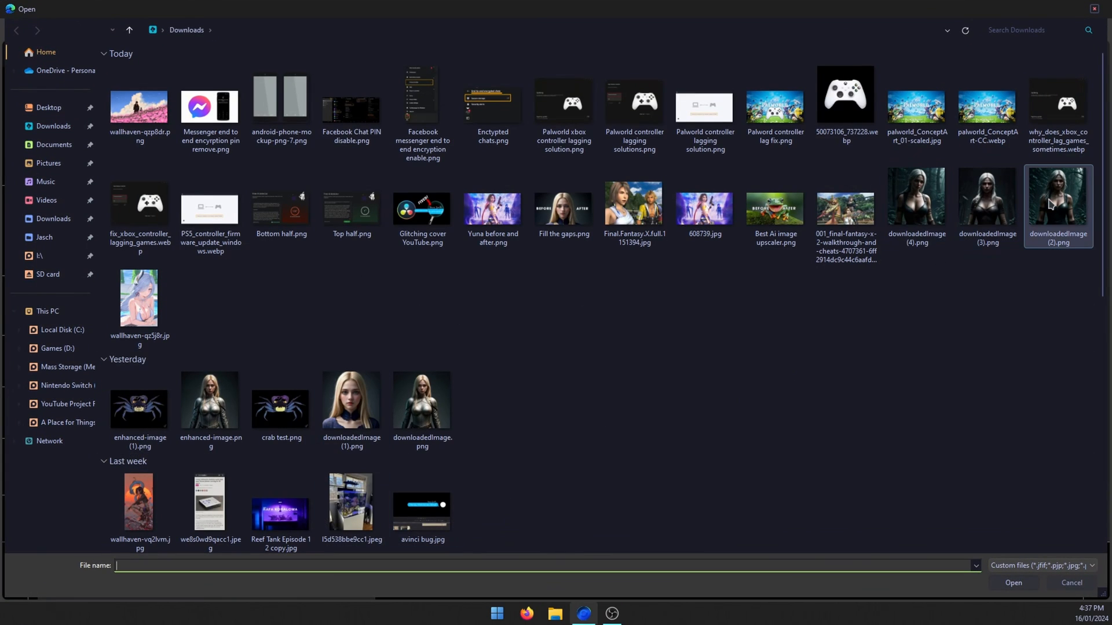
pyautogui.click(1012, 582)
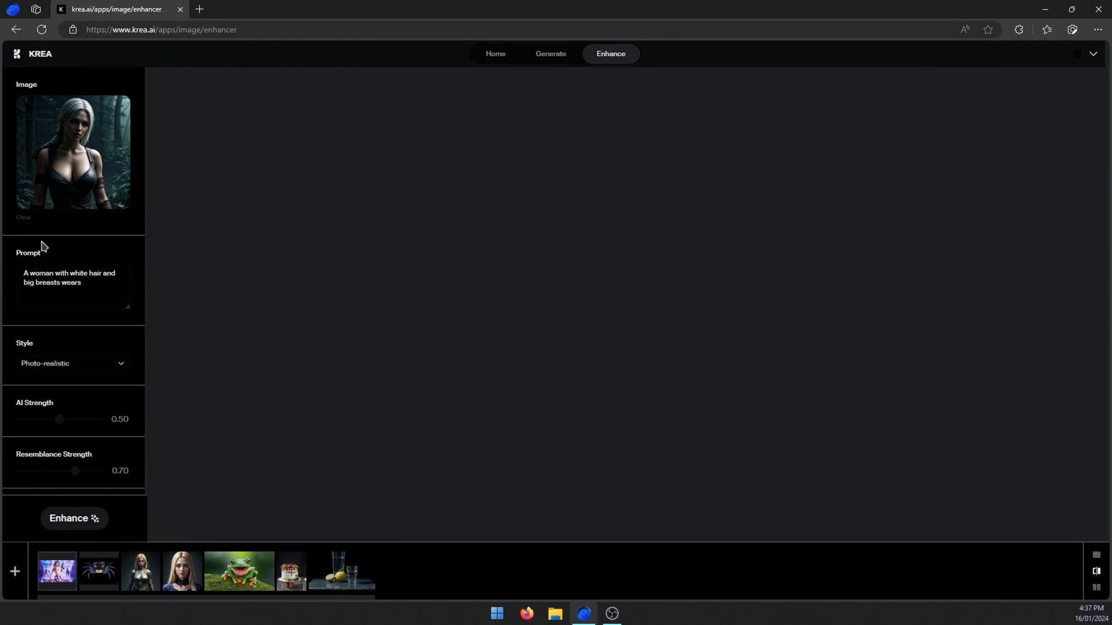
# Complete the prompt ending 'a black leather top while standing in a dense forest', keep Photo-realistic, and enhance
pyautogui.write('a black leather top while standing in a dense forest.')
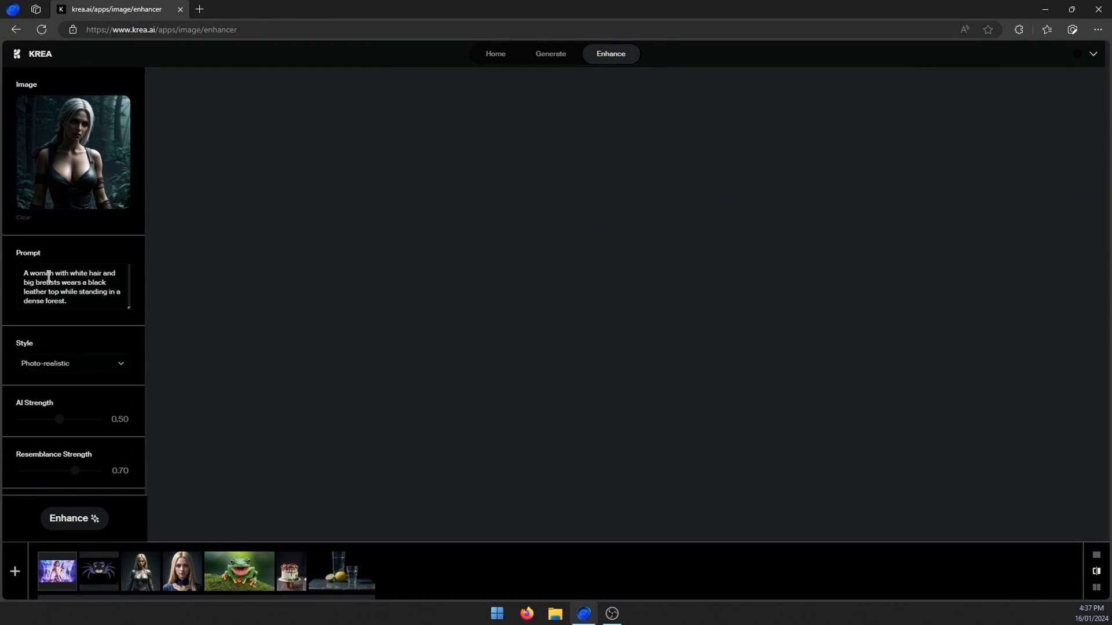
pyautogui.moveTo(80, 355)
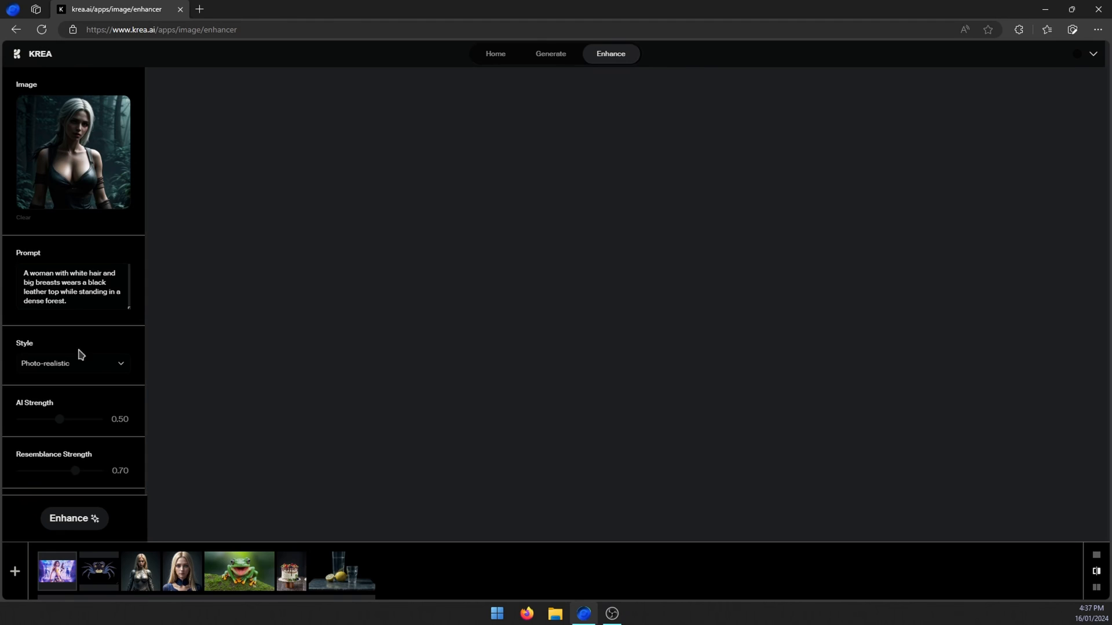
pyautogui.moveTo(24, 371)
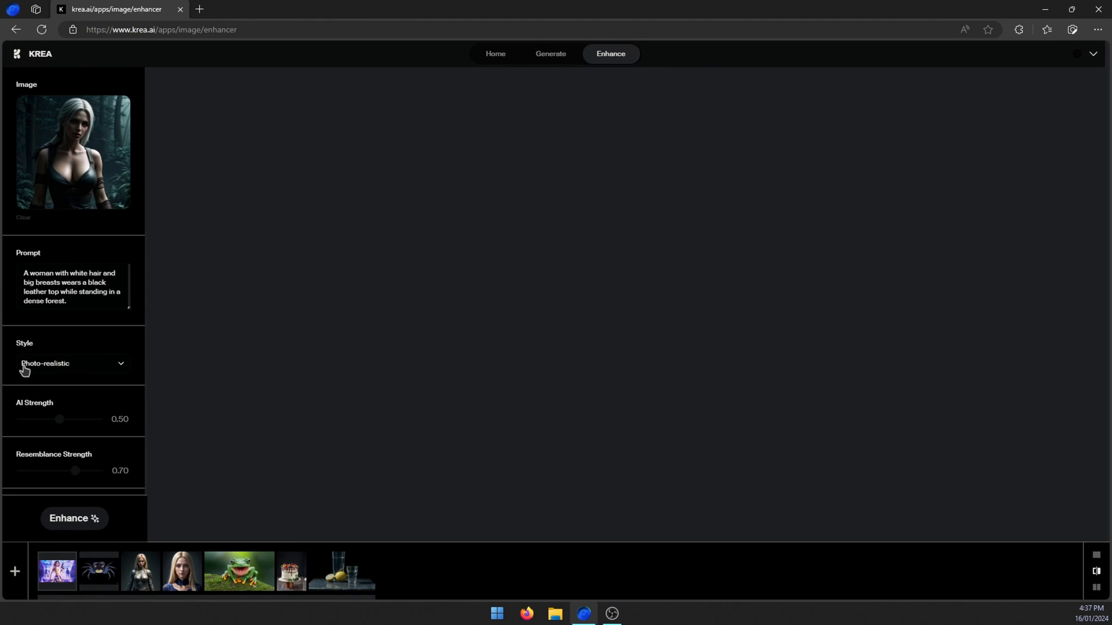
pyautogui.click(71, 363)
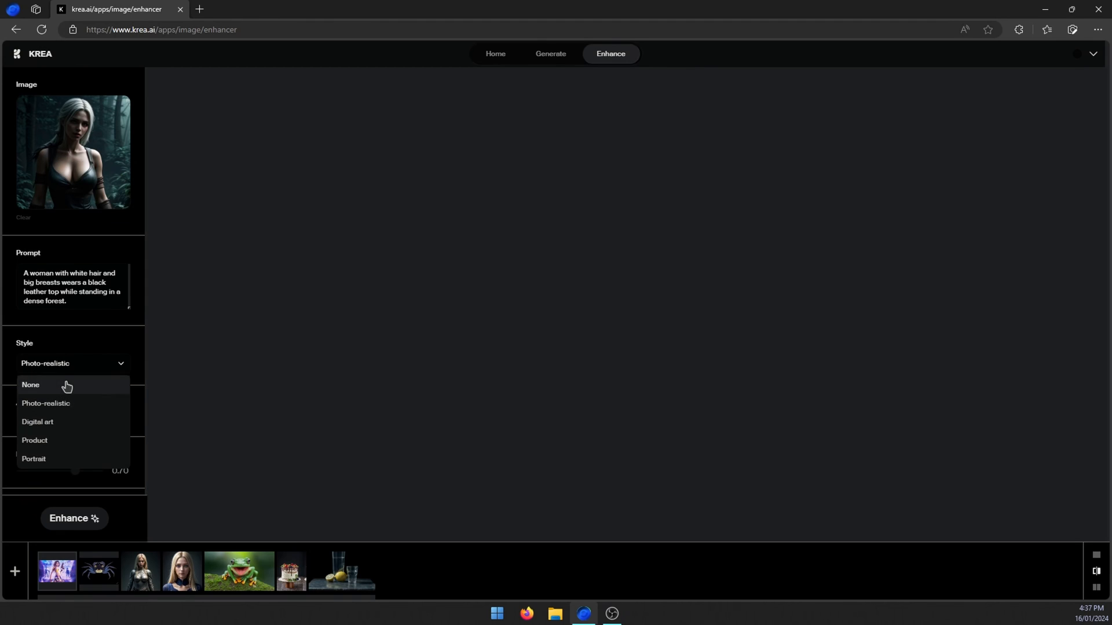
pyautogui.moveTo(64, 458)
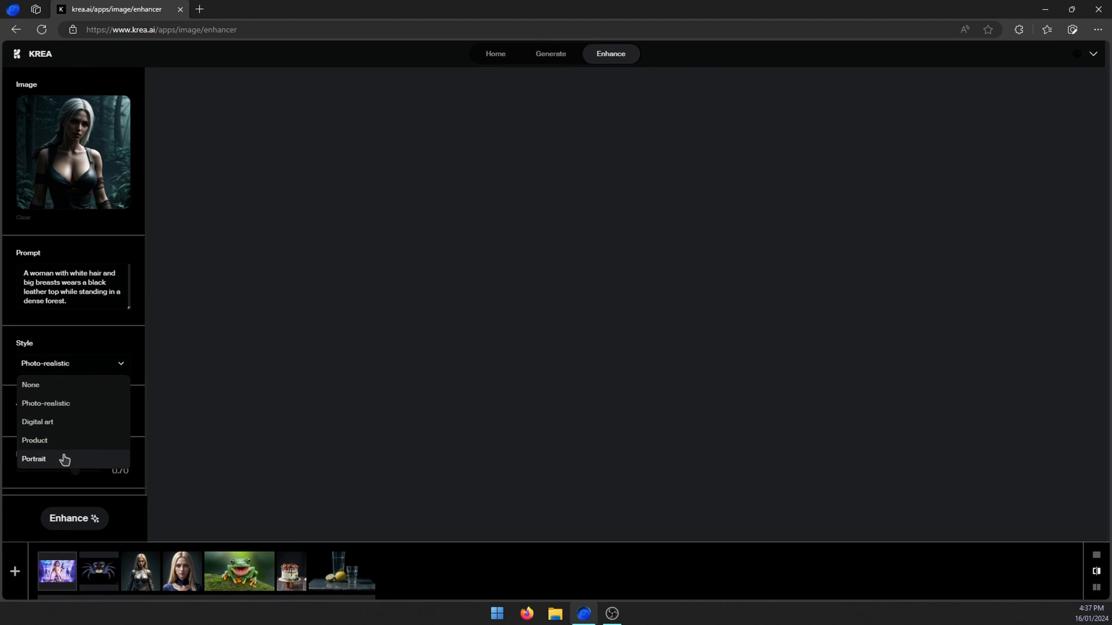
pyautogui.moveTo(118, 421)
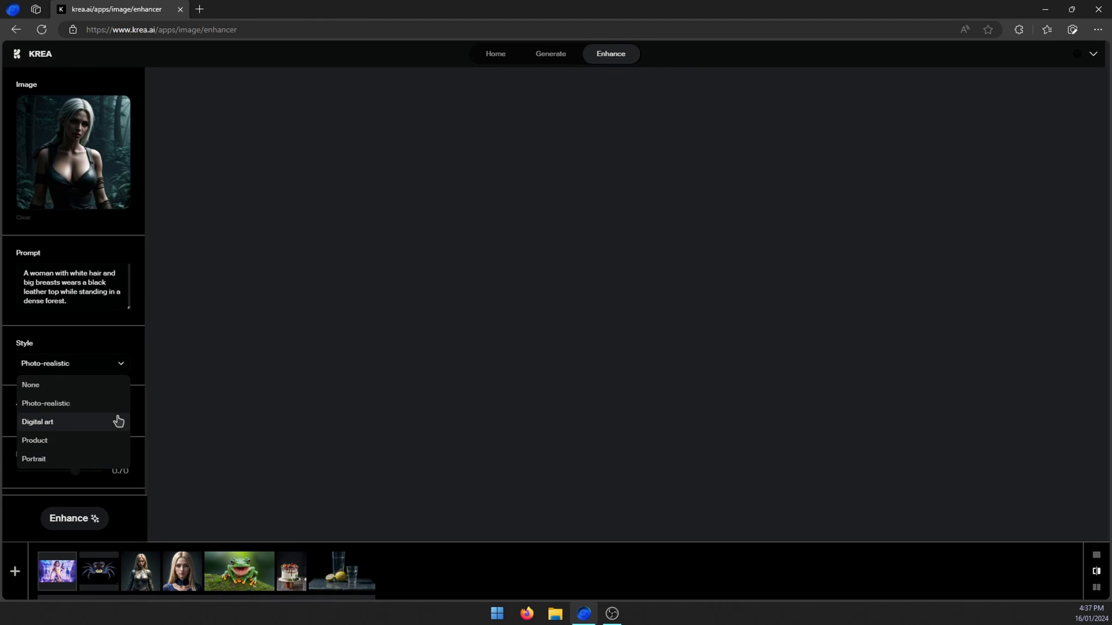
pyautogui.moveTo(209, 344)
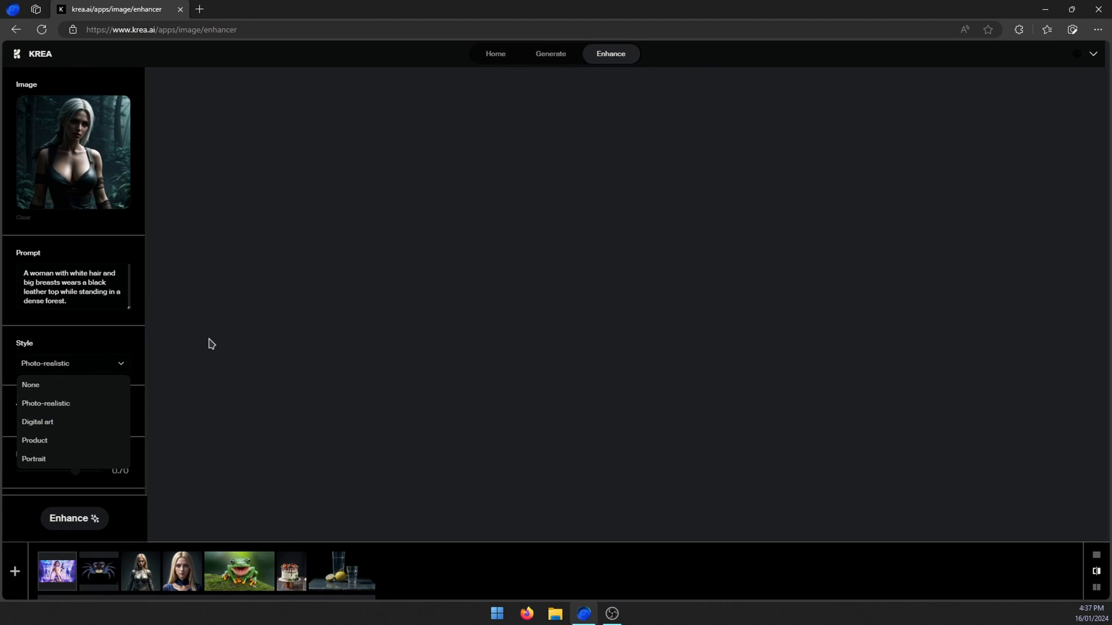
pyautogui.click(45, 403)
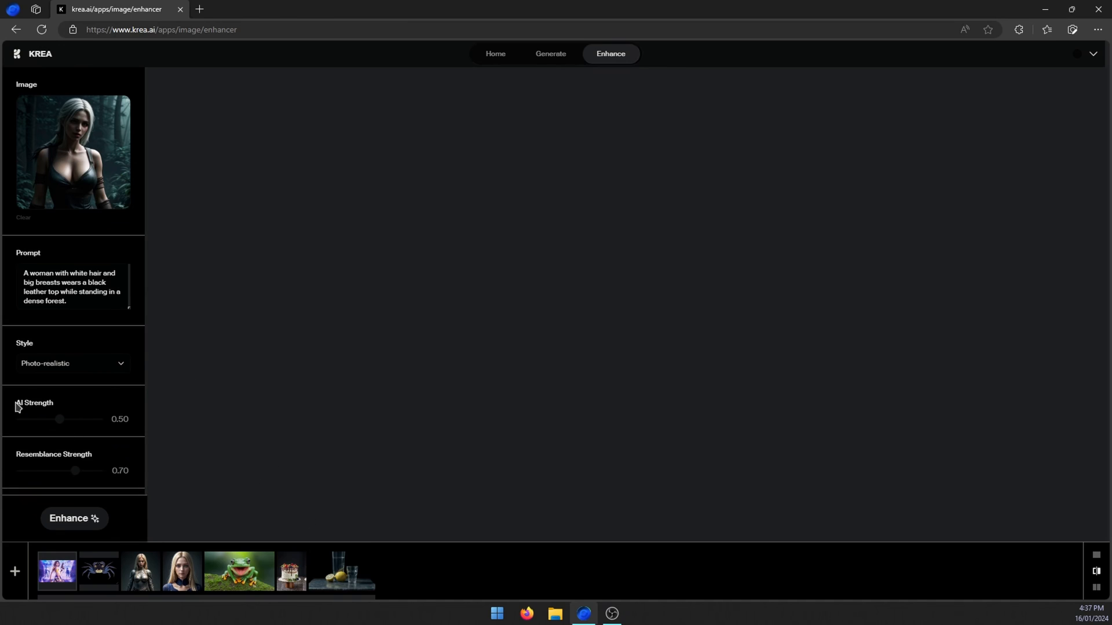
pyautogui.moveTo(129, 470)
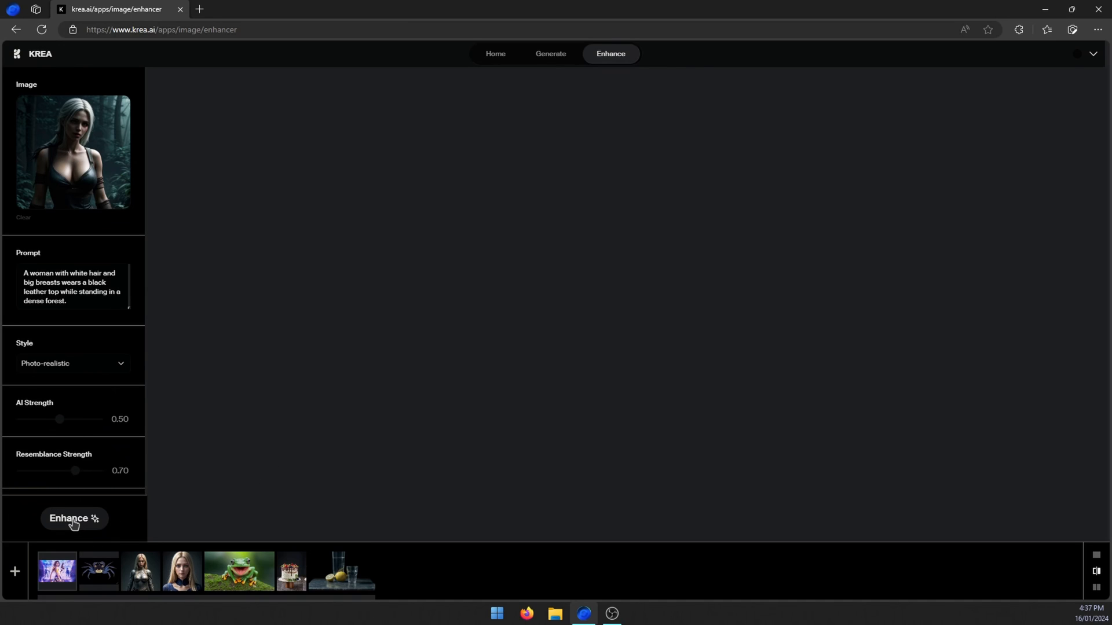
pyautogui.click(73, 518)
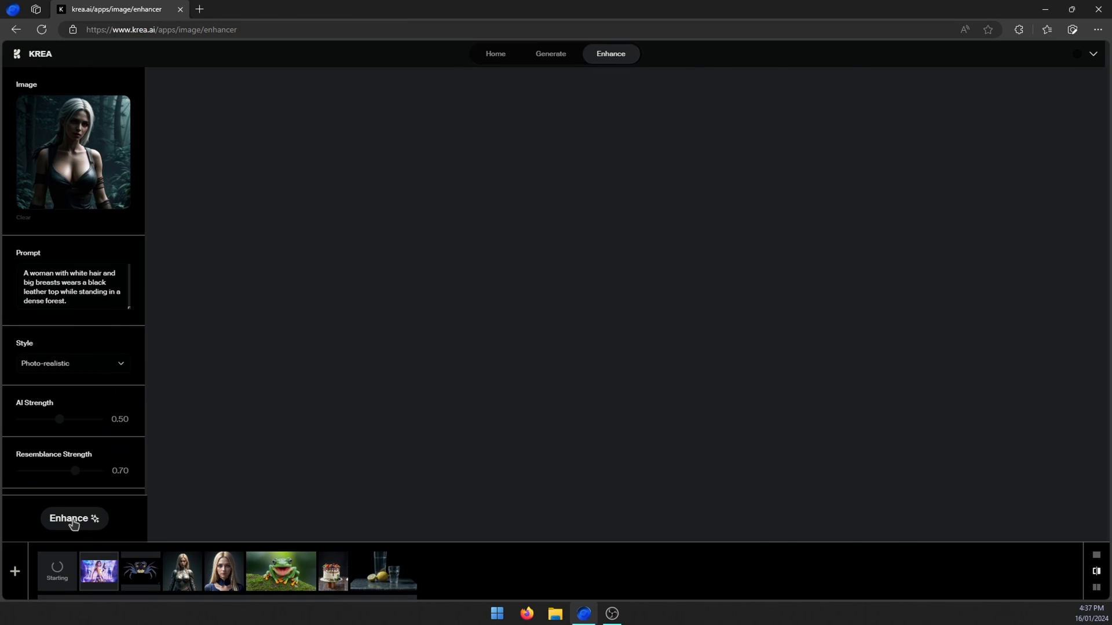
# Let the photo-realistic forest portrait finish enhancing, then go back to KREA home
pyautogui.click(73, 518)
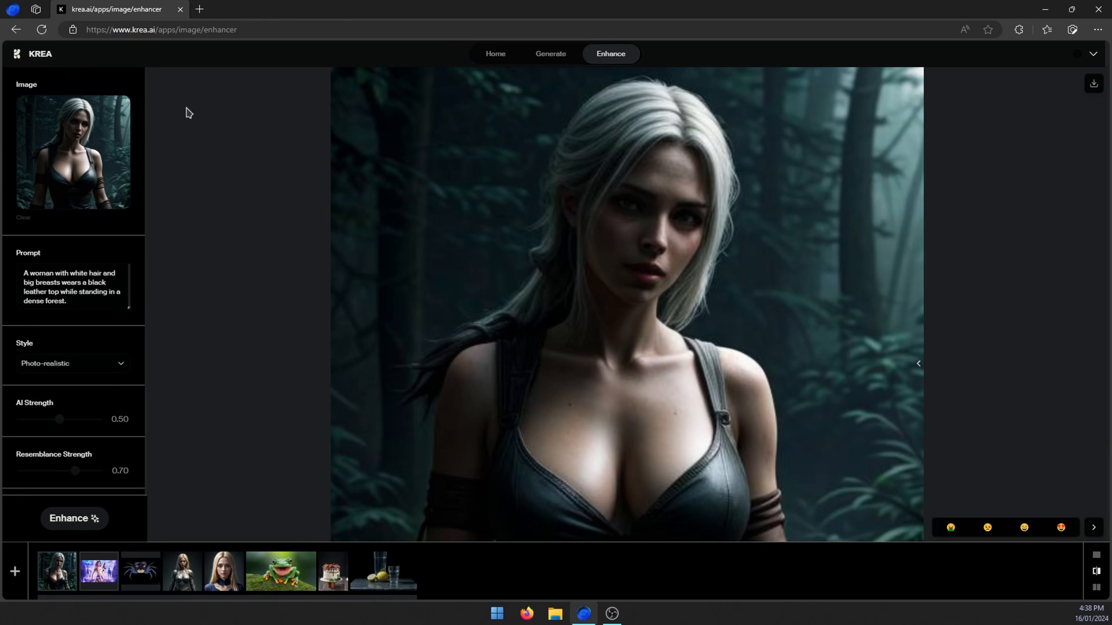
pyautogui.moveTo(40, 54)
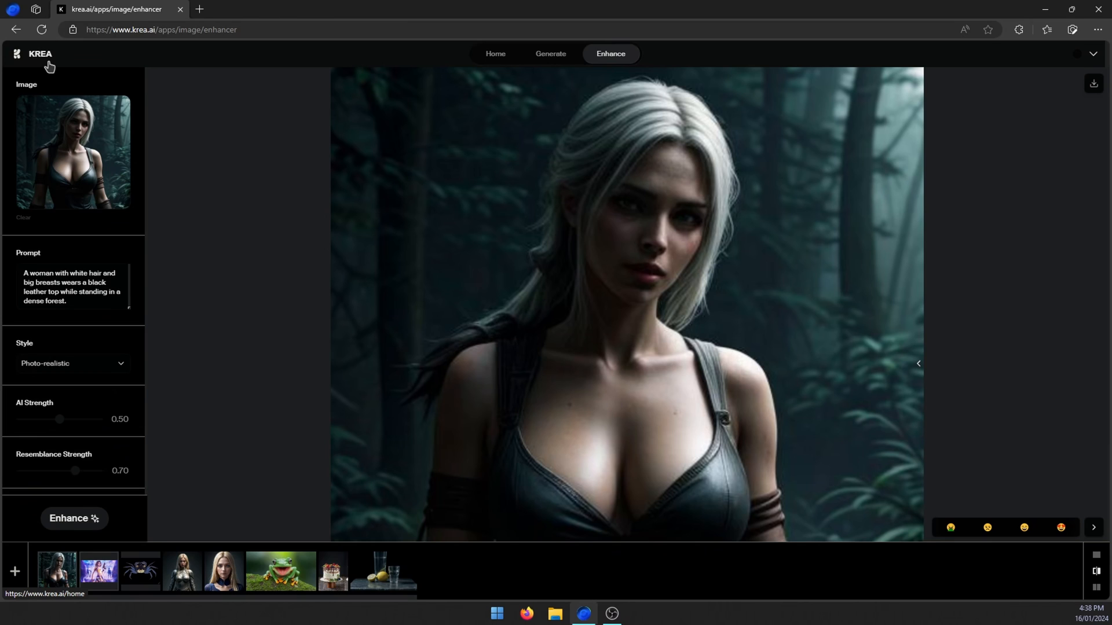
pyautogui.click(495, 54)
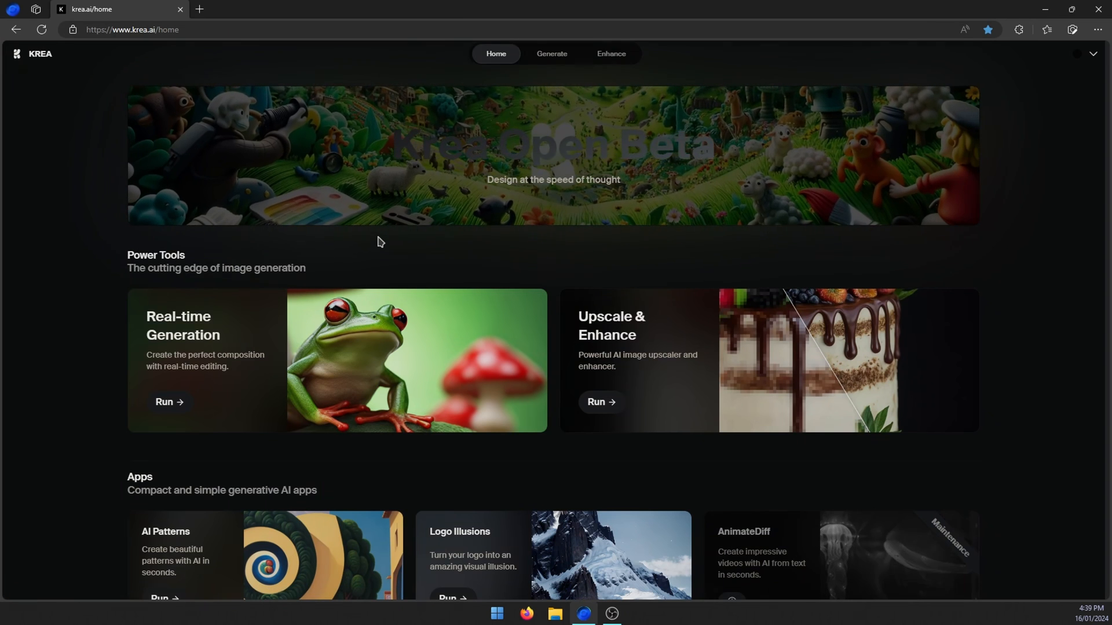
pyautogui.moveTo(298, 358)
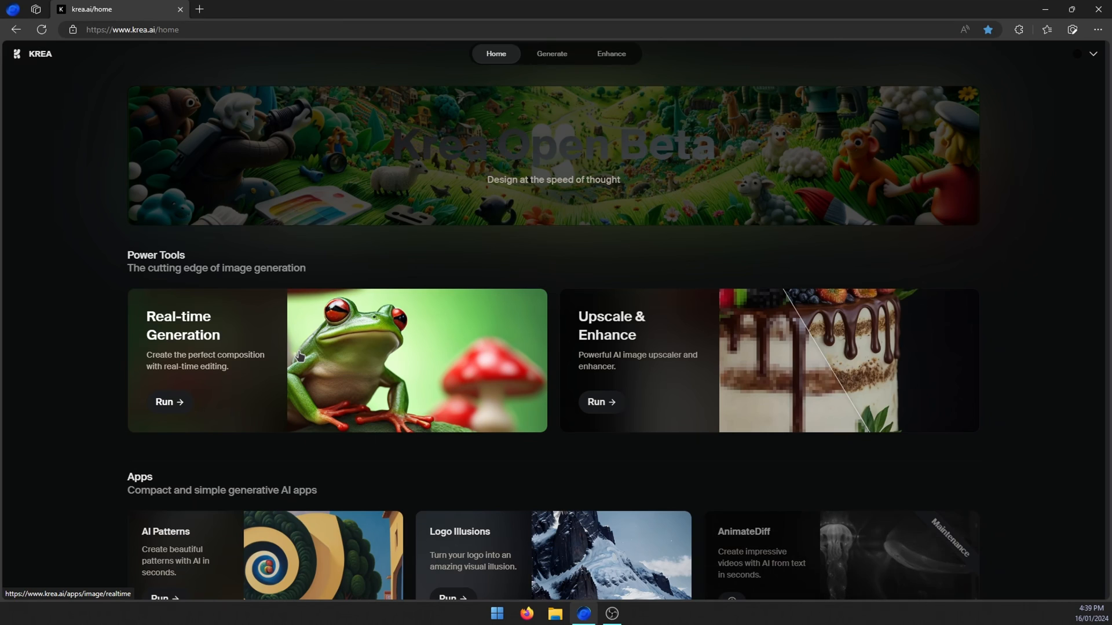
# Launch the Real-time Generation tool from its home page card
pyautogui.click(164, 402)
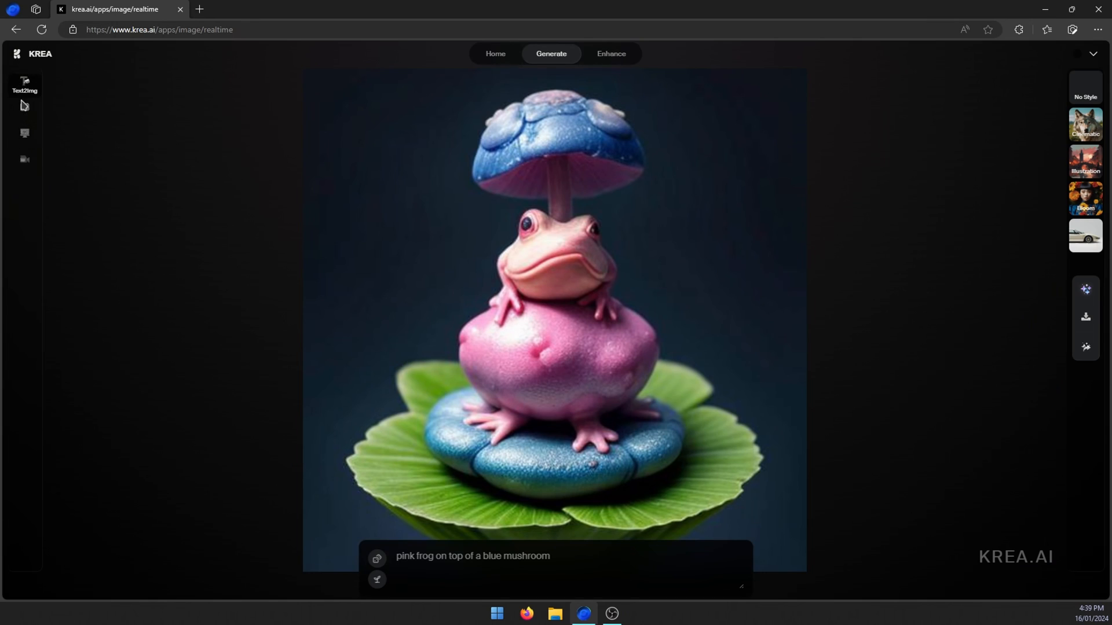
# Replace the frog prompt with 'blonde woman wearing a hat with blue eyes' and randomize the seed
pyautogui.tripleClick(473, 556)
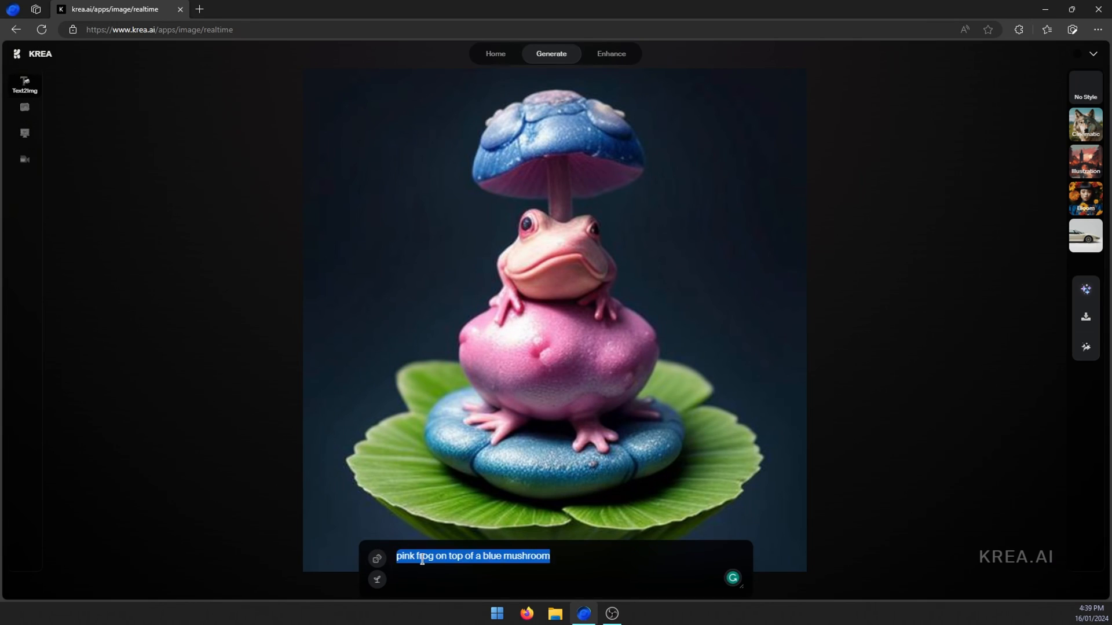
pyautogui.write('blonde woman')
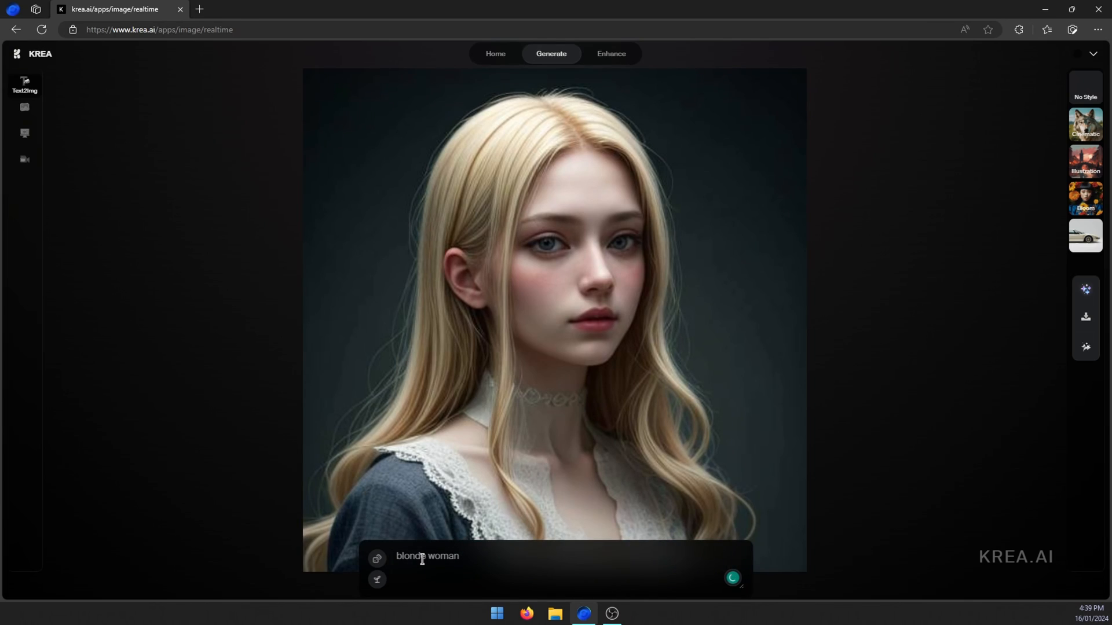
pyautogui.moveTo(377, 579)
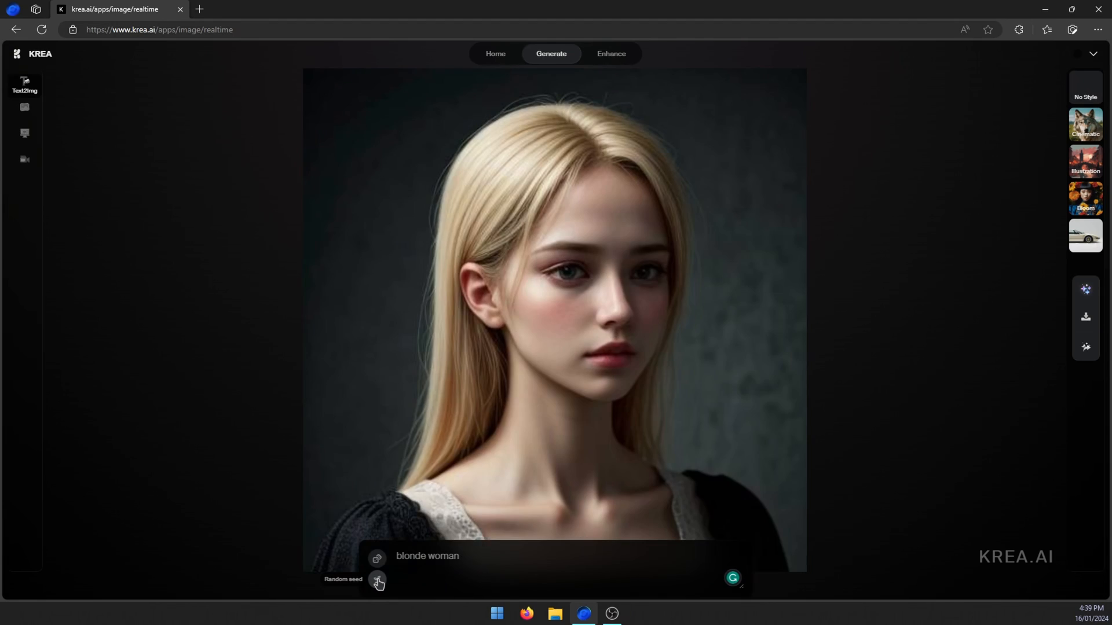
pyautogui.click(377, 583)
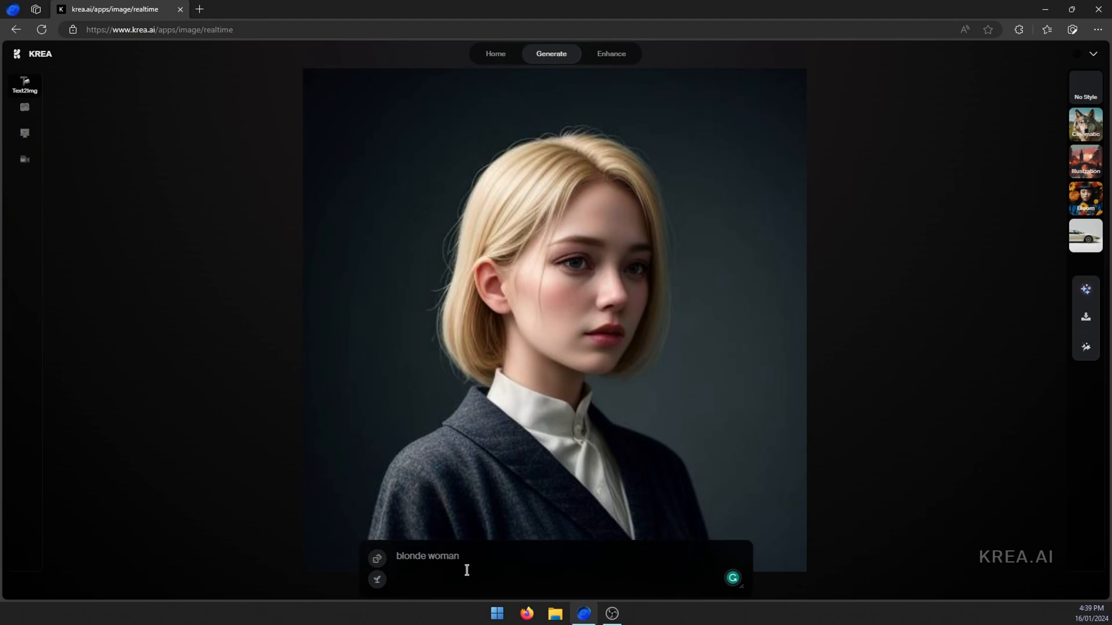
pyautogui.moveTo(472, 559)
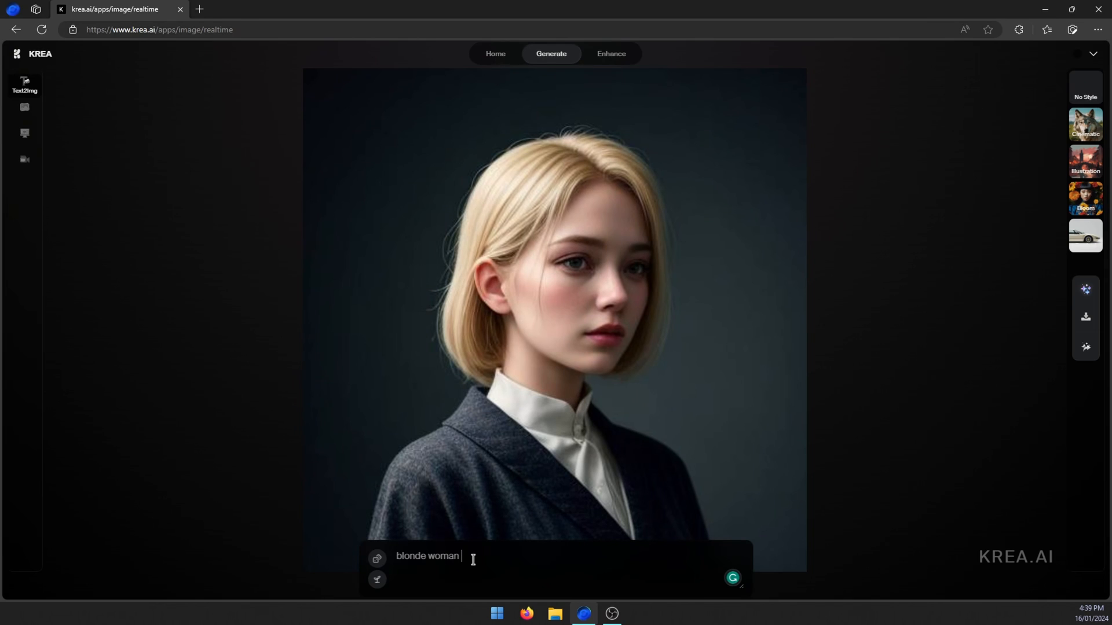
pyautogui.write('wear')
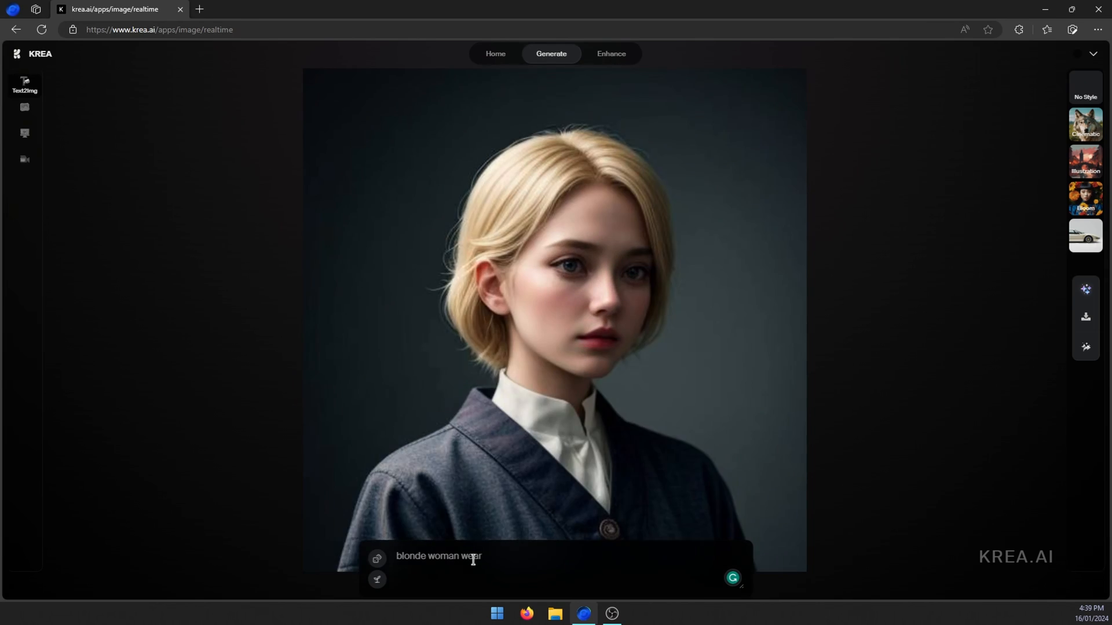
pyautogui.write('ing a hat wit')
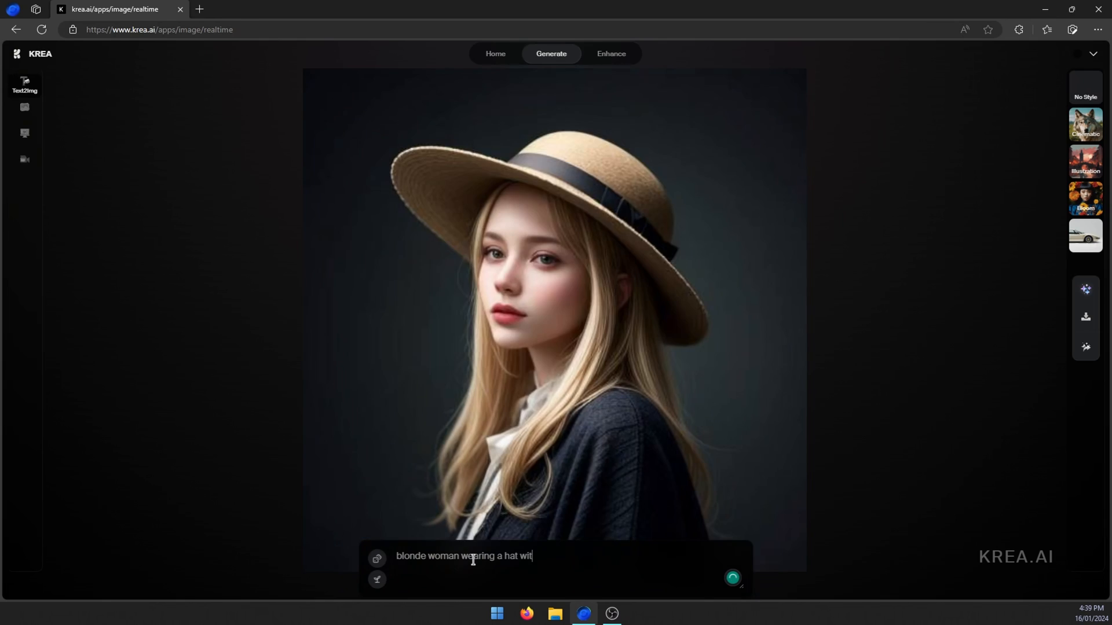
pyautogui.write('h blue eyes')
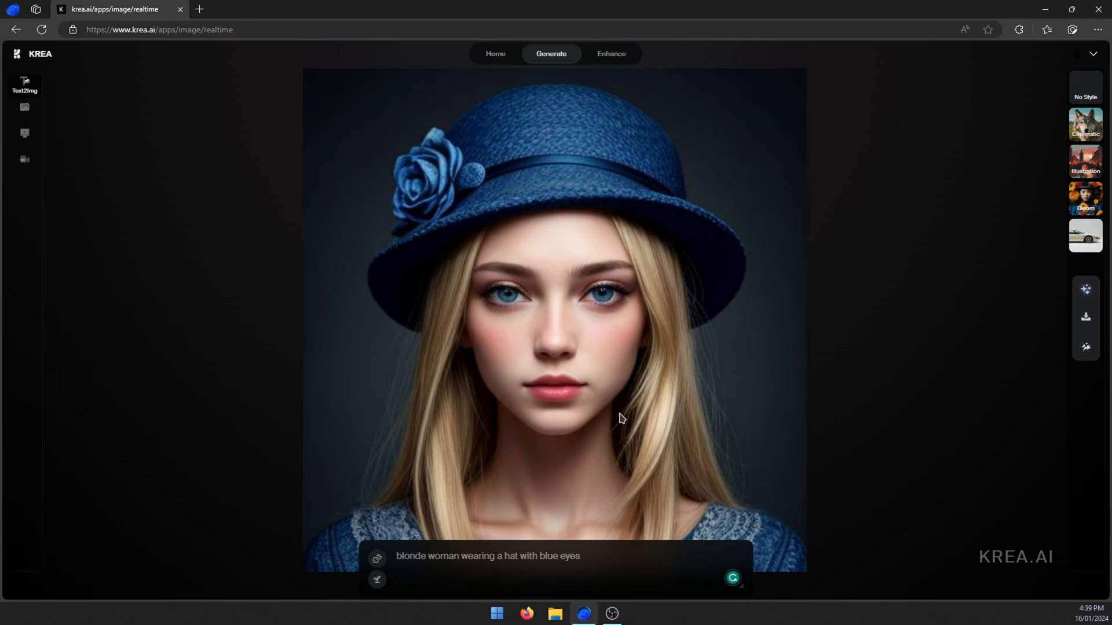
# Append 'naked' to the end of the real-time prompt
pyautogui.click(487, 556)
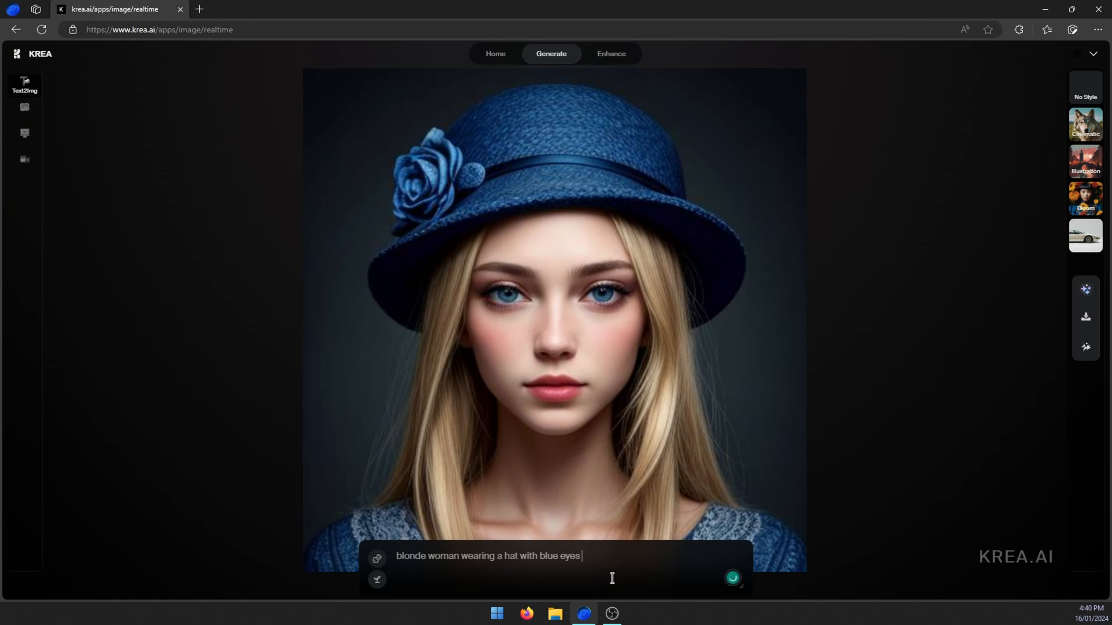
pyautogui.write('naked')
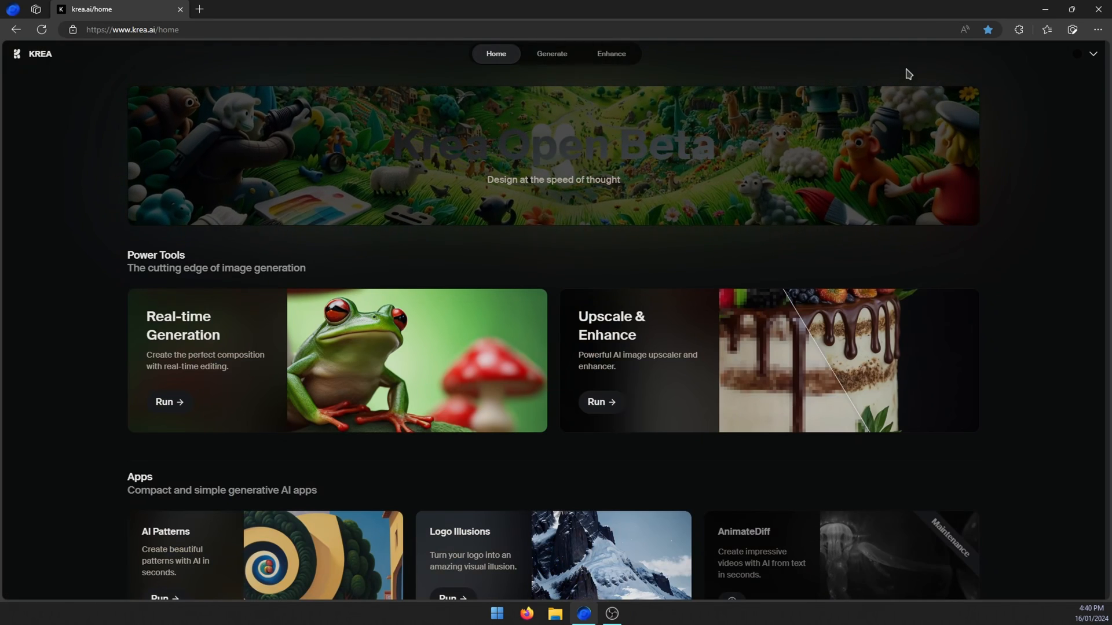
pyautogui.moveTo(1101, 9)
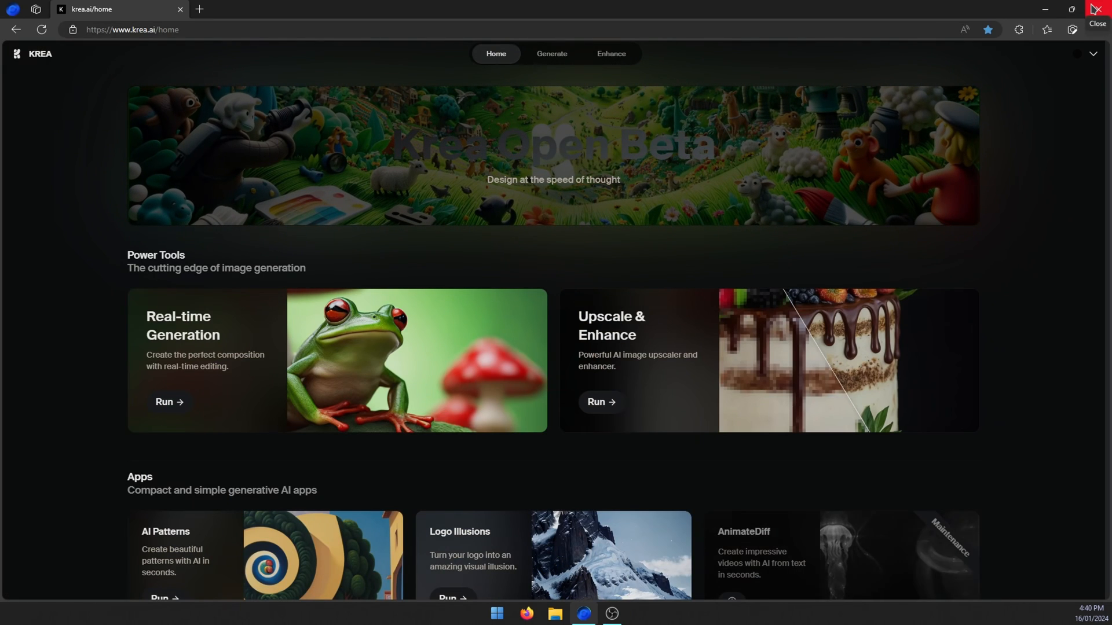